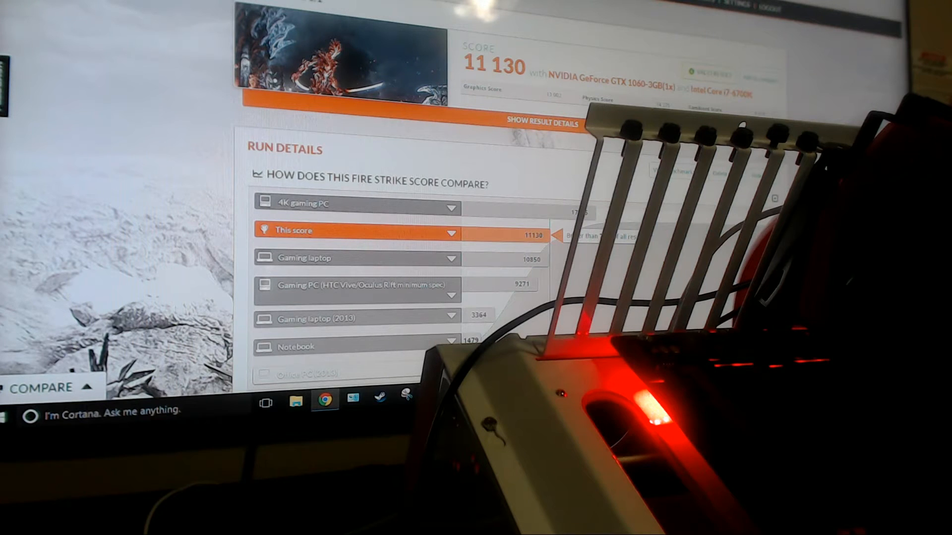
{"action": "scroll", "scroll_direction": "down", "scroll_amount": 3}
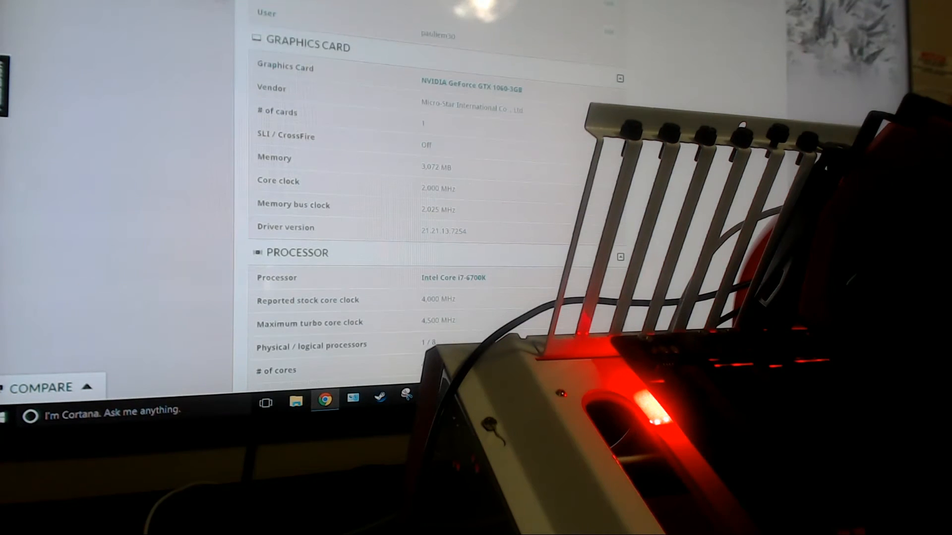